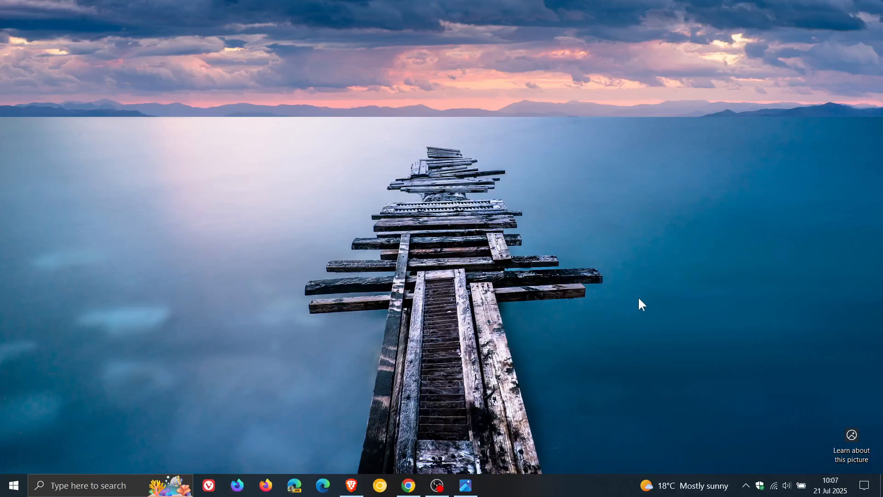
Step: Bring up the Start menu with its apps and Settings shortcut
click(12, 484)
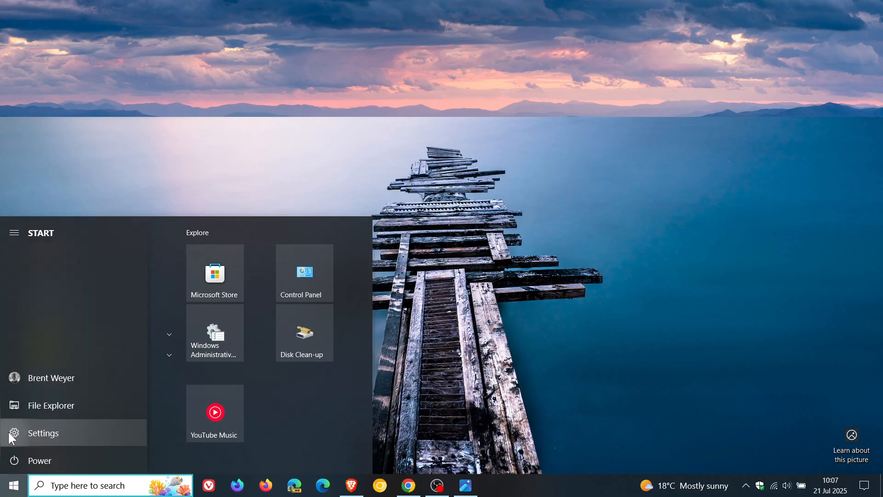
Step: Launch Settings, landing on the Windows Update history with installed quality updates
click(43, 432)
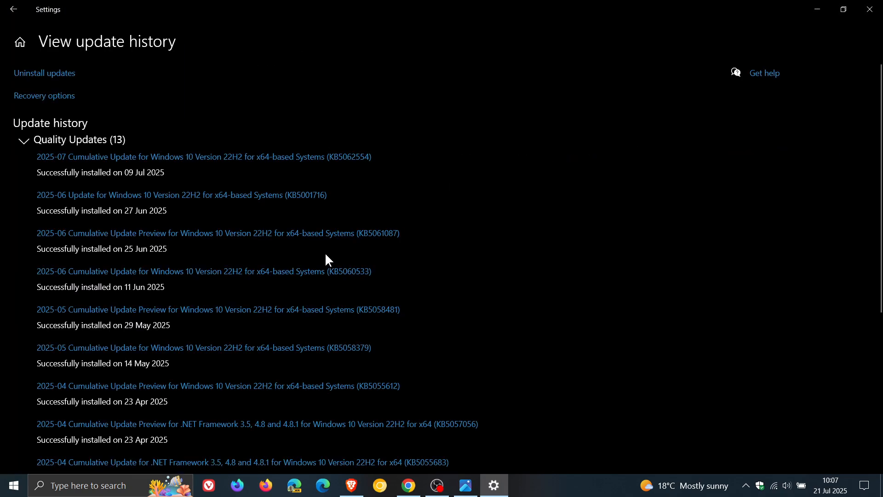
mouse_move(466, 212)
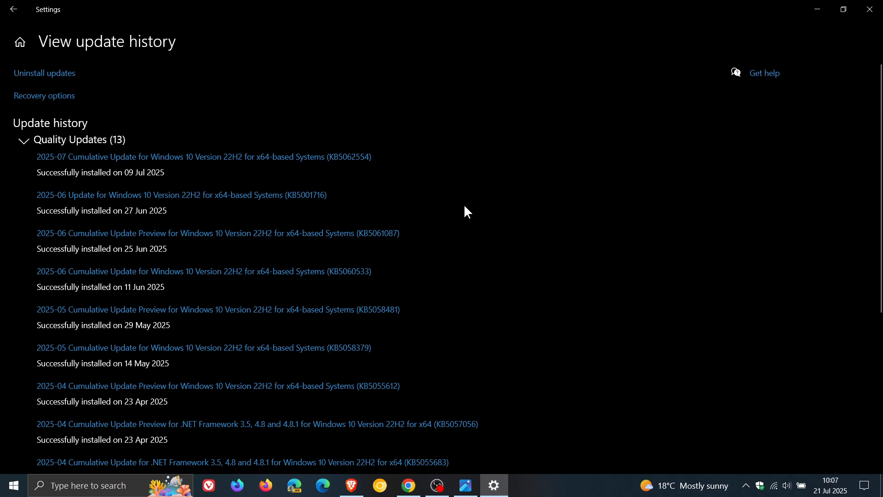
mouse_move(376, 254)
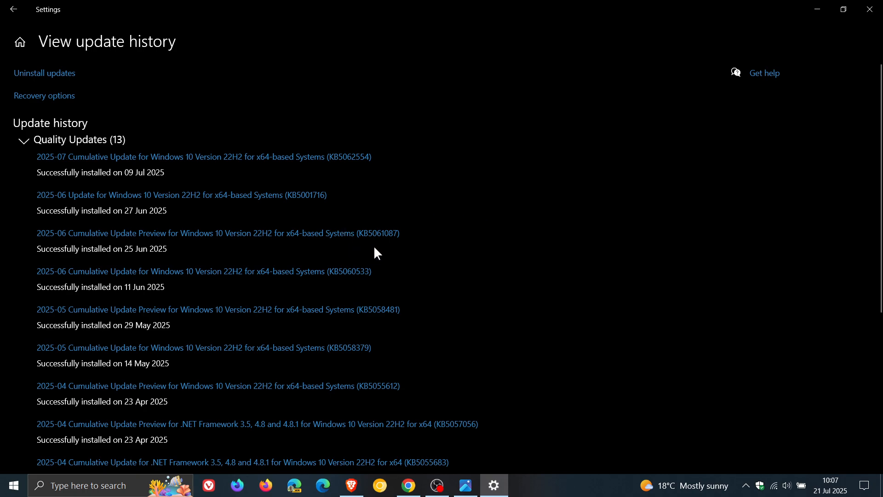
mouse_move(416, 241)
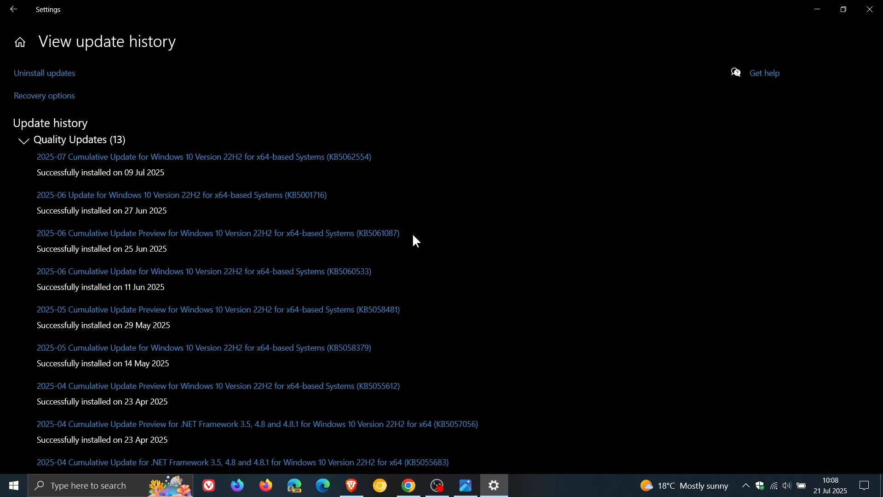
mouse_move(465, 485)
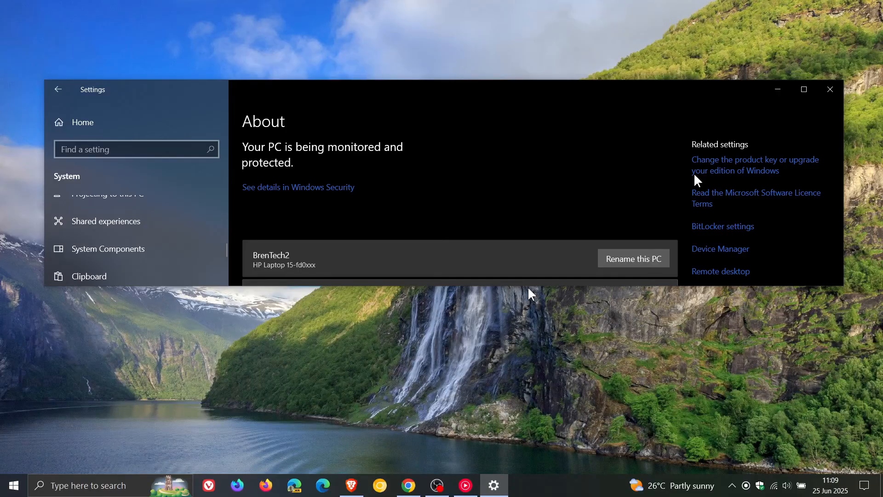
mouse_move(659, 203)
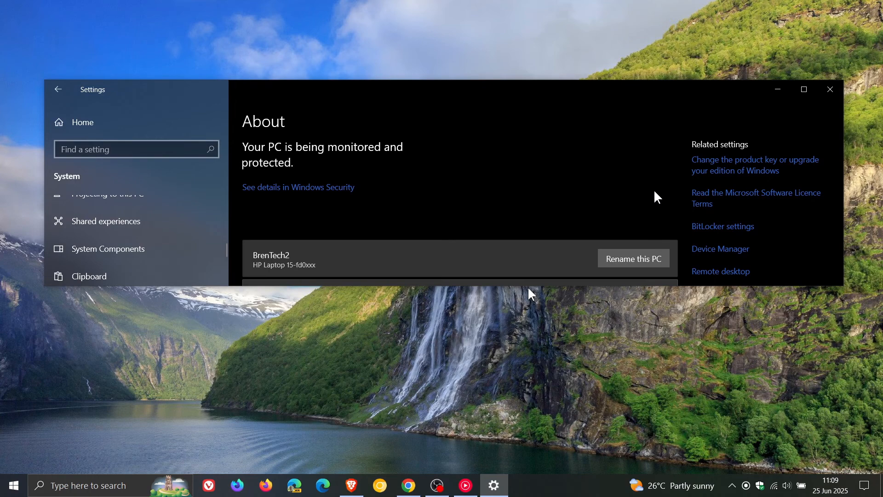
mouse_move(816, 55)
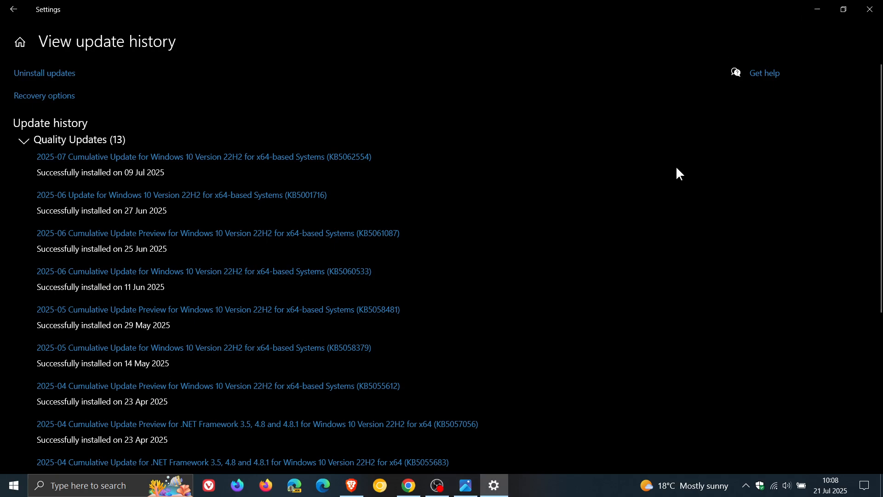
mouse_move(54, 21)
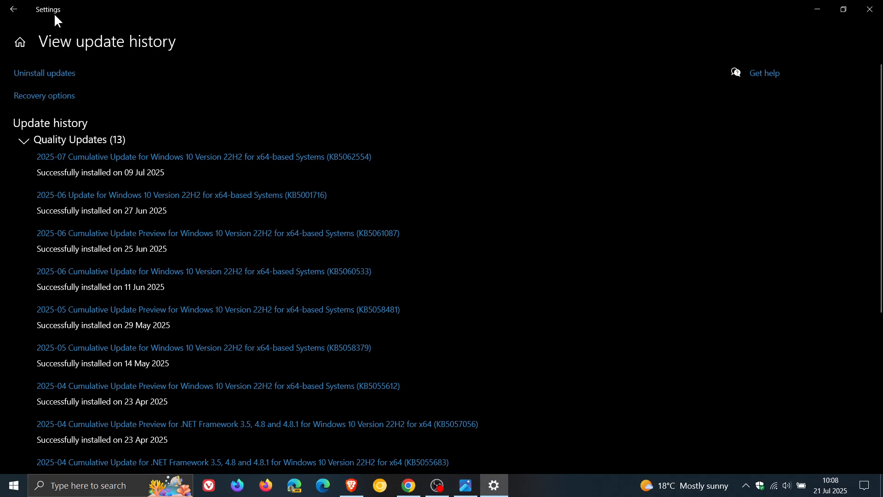
Step: Navigate back to Settings home, enter System Display, and restore the window to a smaller size
click(14, 10)
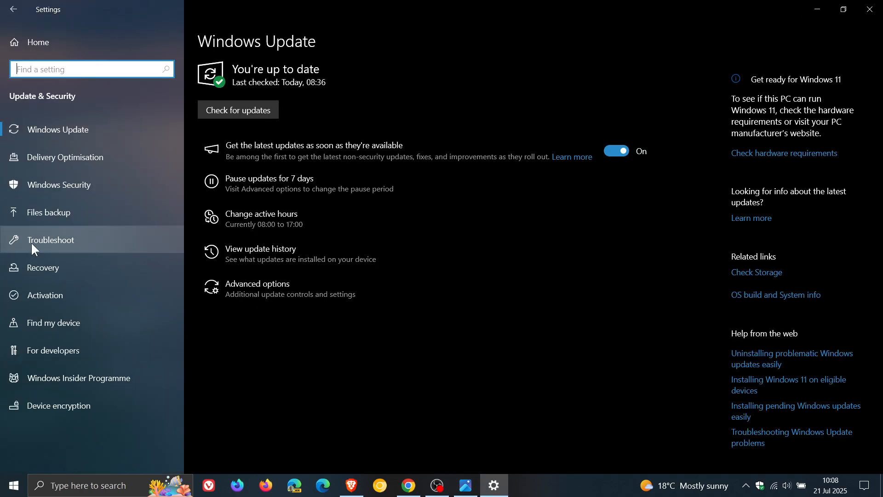
click(14, 9)
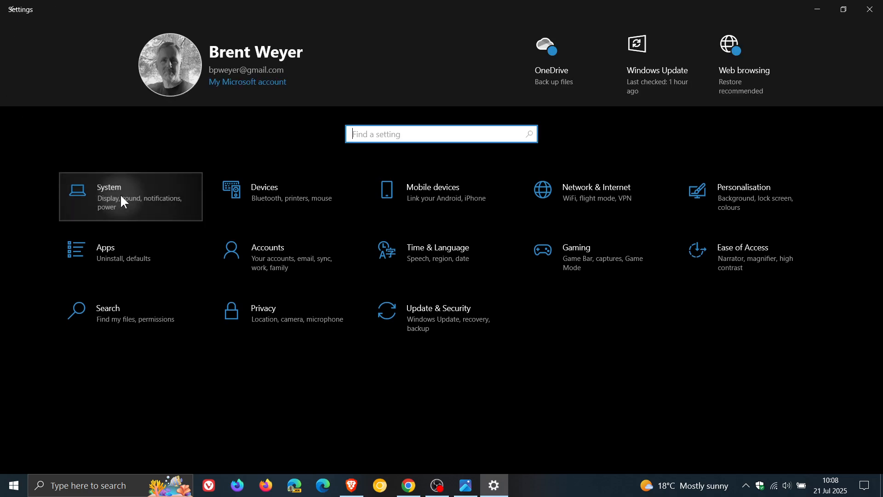
click(130, 196)
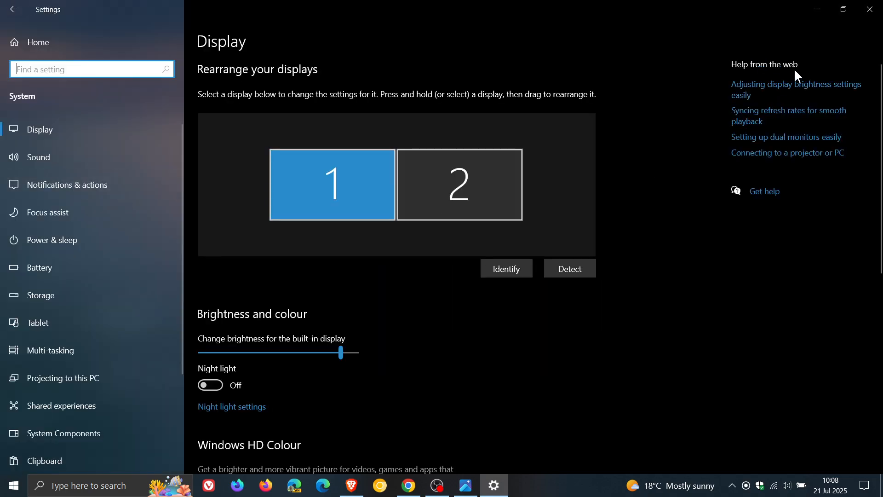
mouse_move(843, 9)
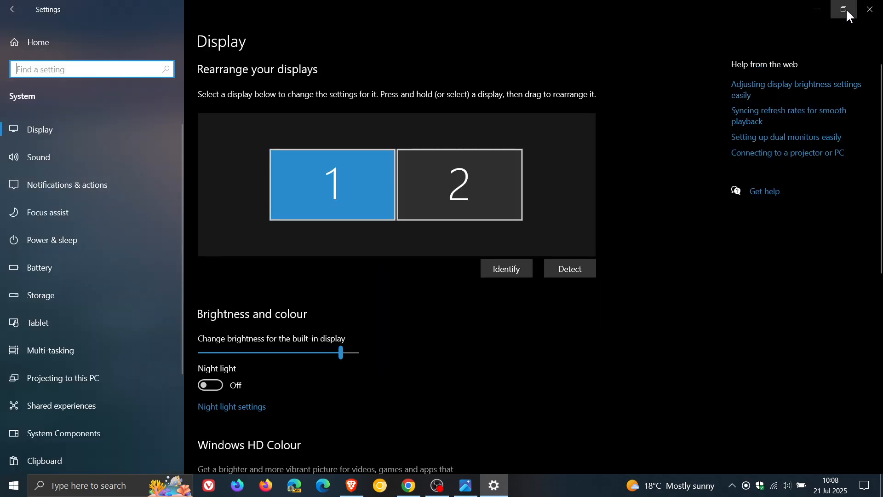
click(843, 9)
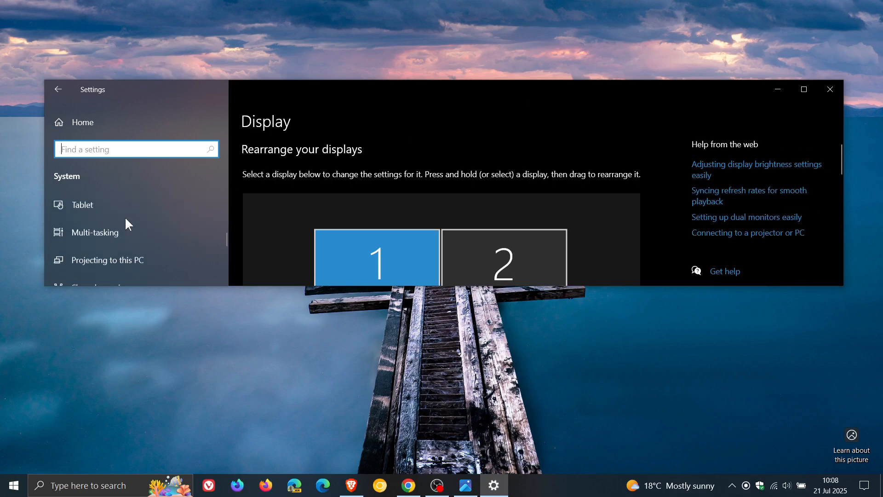
Step: Show the System About page's spec cards: 8 GB RAM, Intel i5, 477 GB storage
click(82, 223)
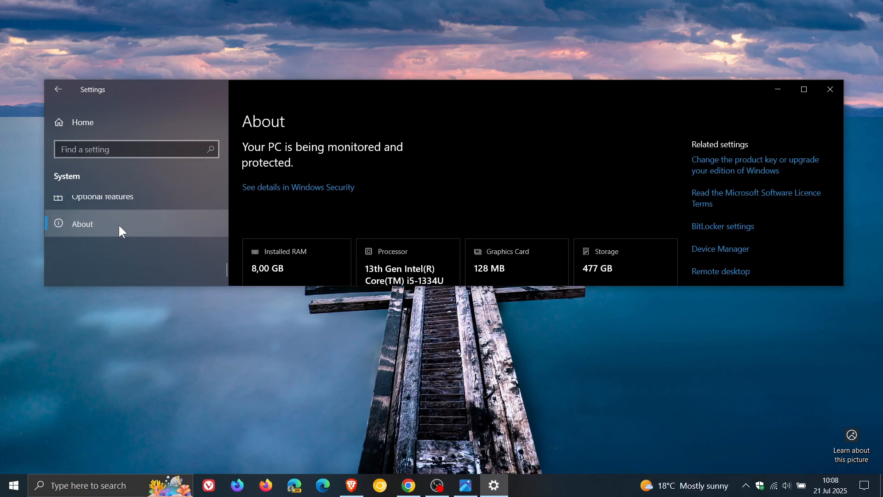
scroll(down, 3)
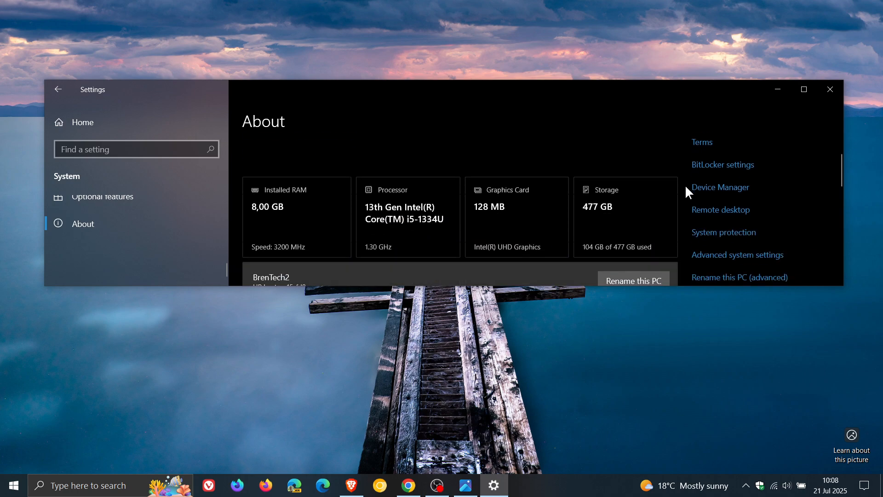
mouse_move(671, 164)
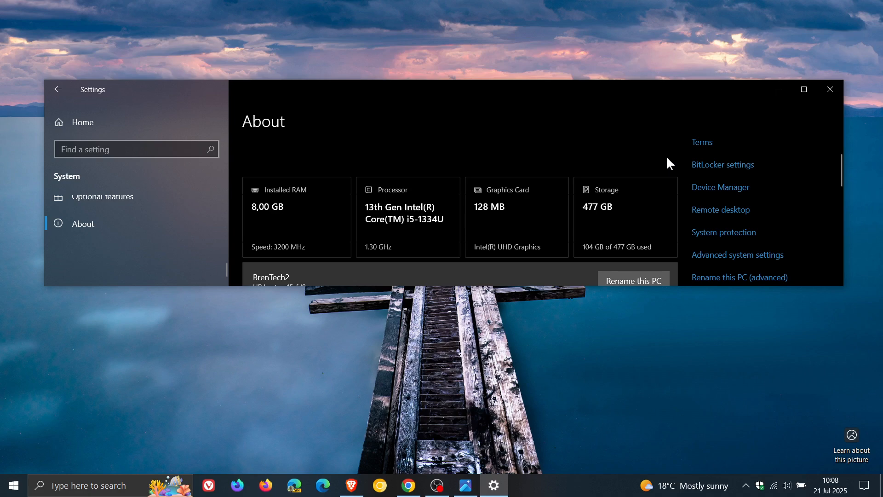
mouse_move(318, 149)
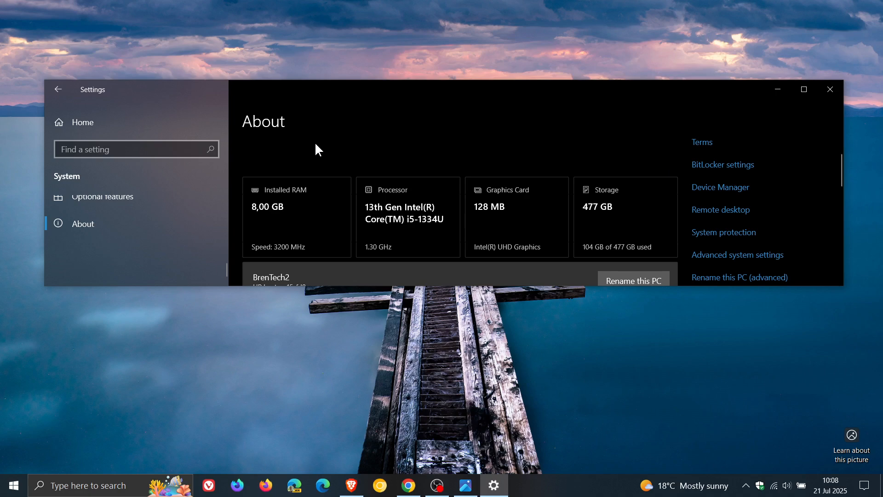
mouse_move(312, 174)
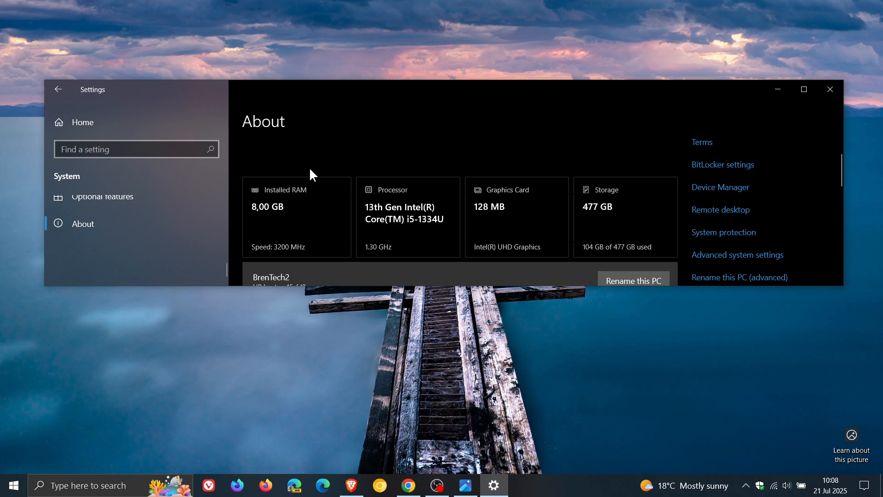
mouse_move(468, 160)
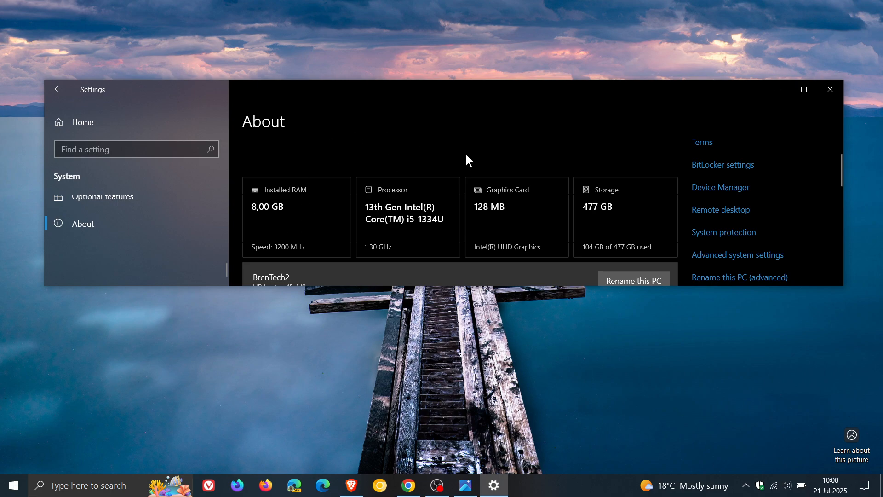
mouse_move(318, 212)
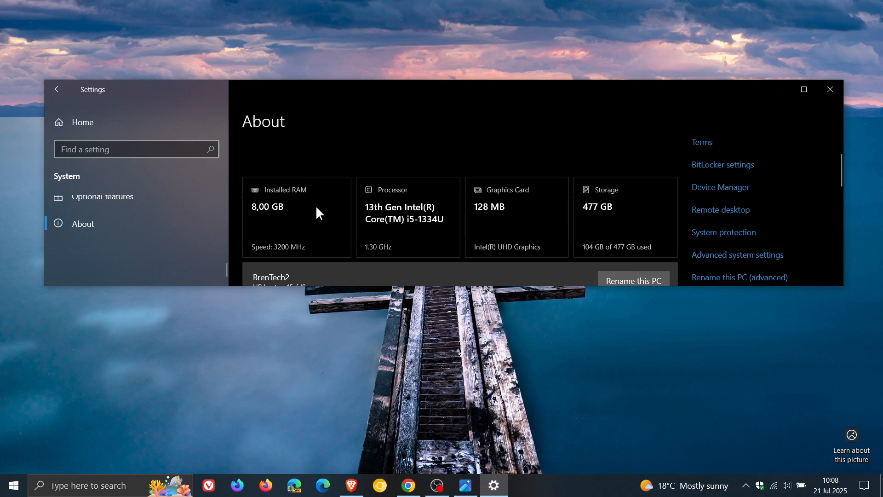
mouse_move(490, 154)
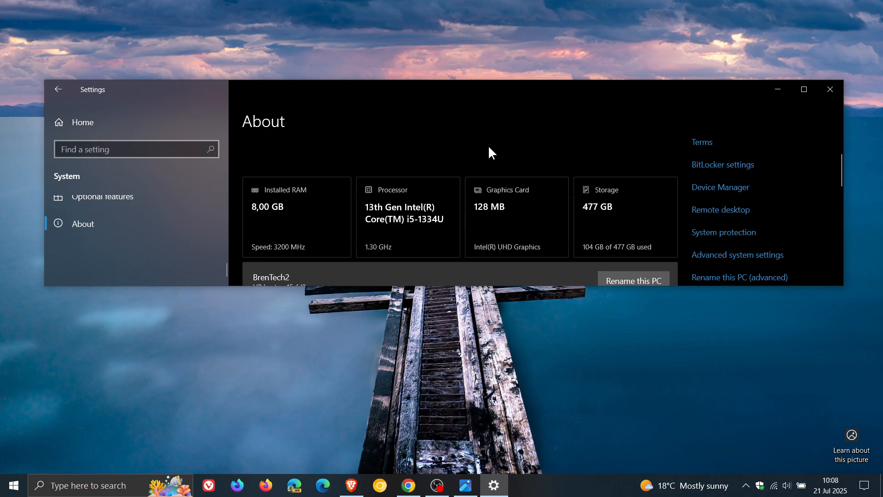
mouse_move(613, 135)
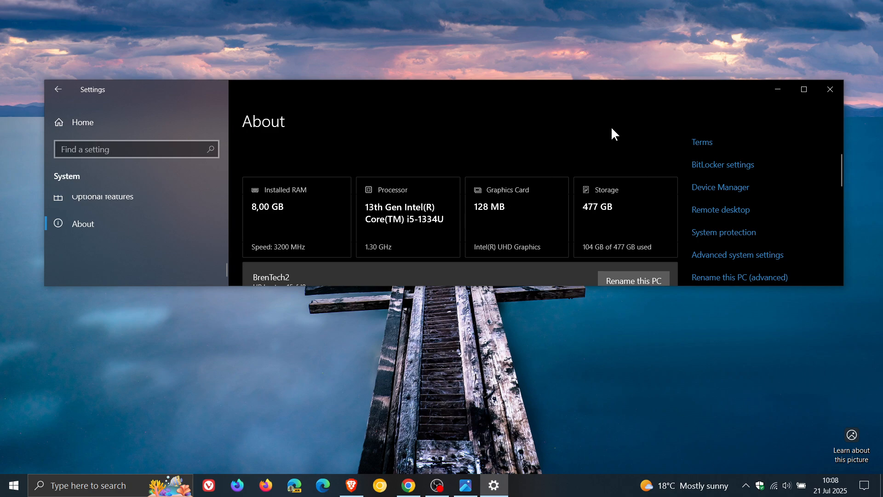
mouse_move(602, 133)
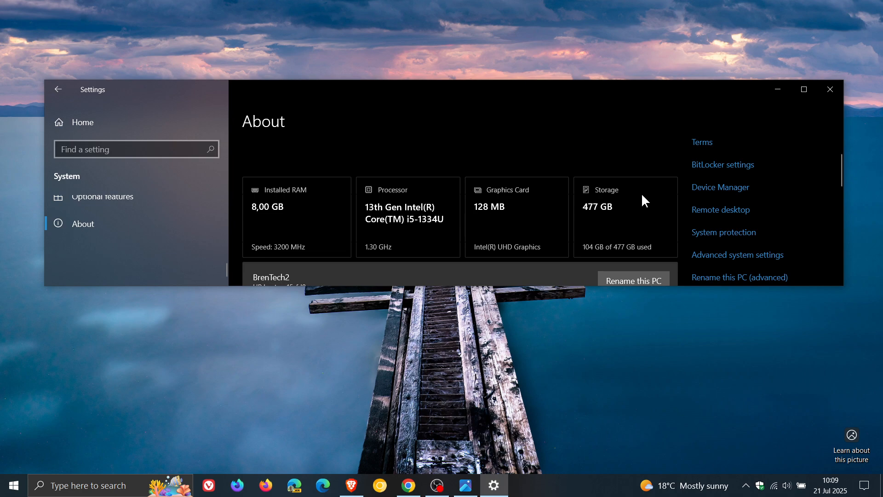
mouse_move(632, 203)
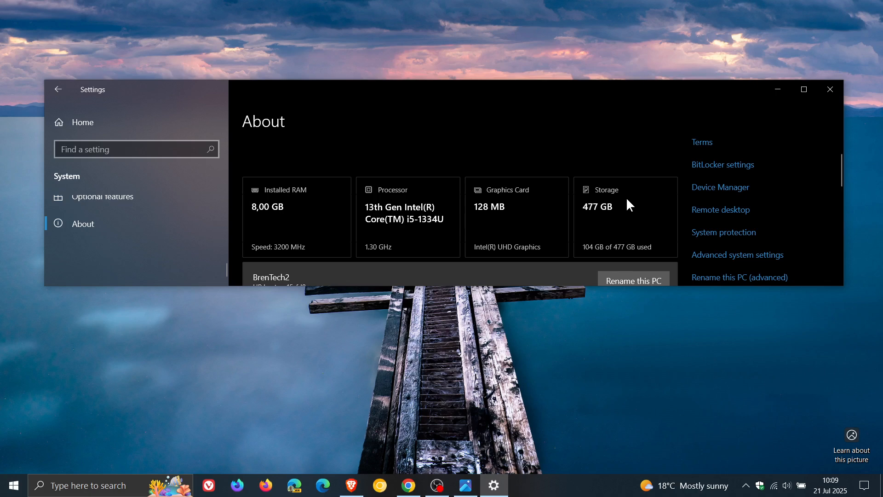
mouse_move(646, 213)
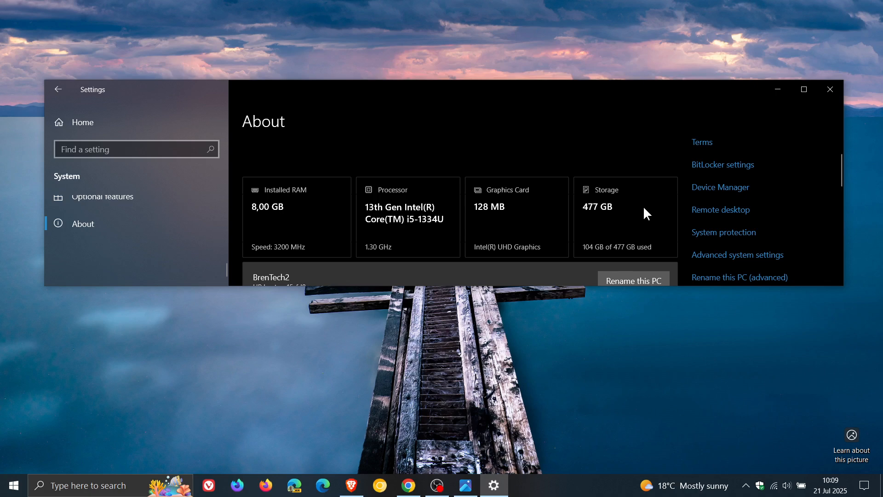
mouse_move(631, 216)
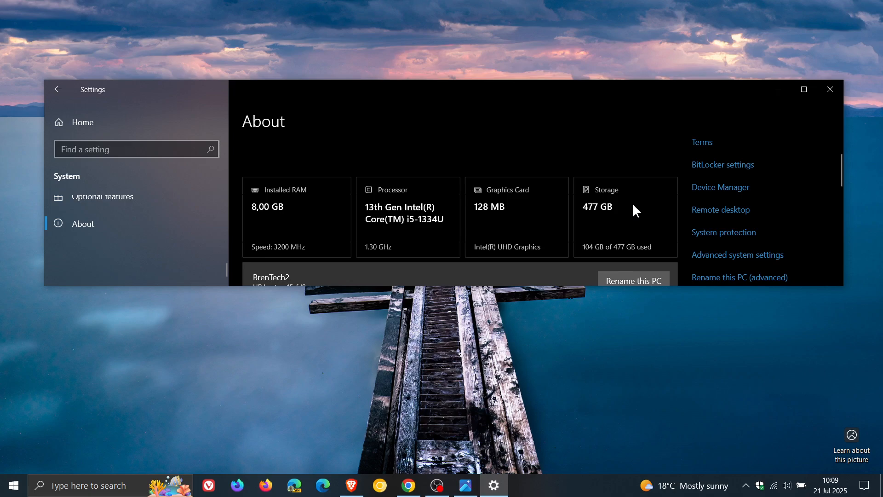
mouse_move(610, 211)
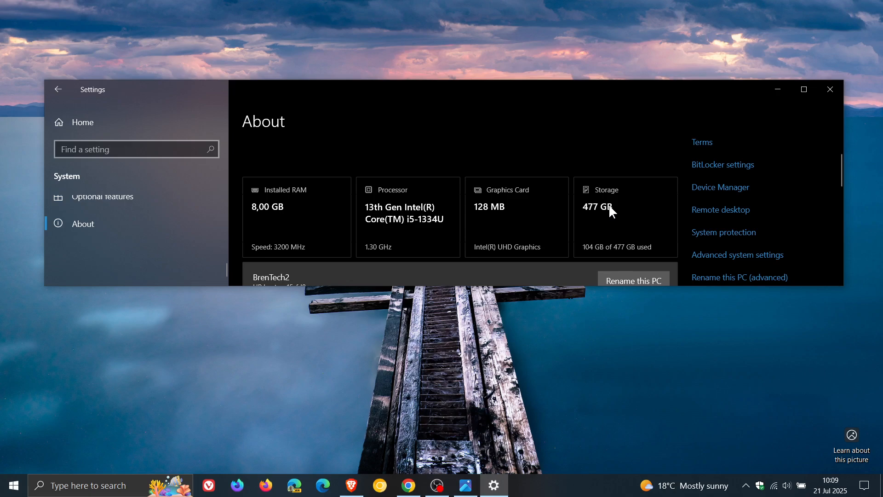
mouse_move(624, 220)
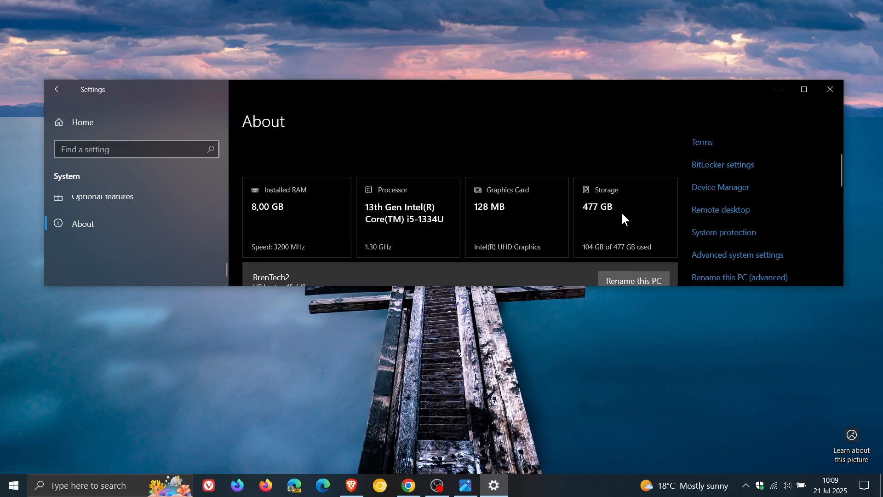
mouse_move(410, 172)
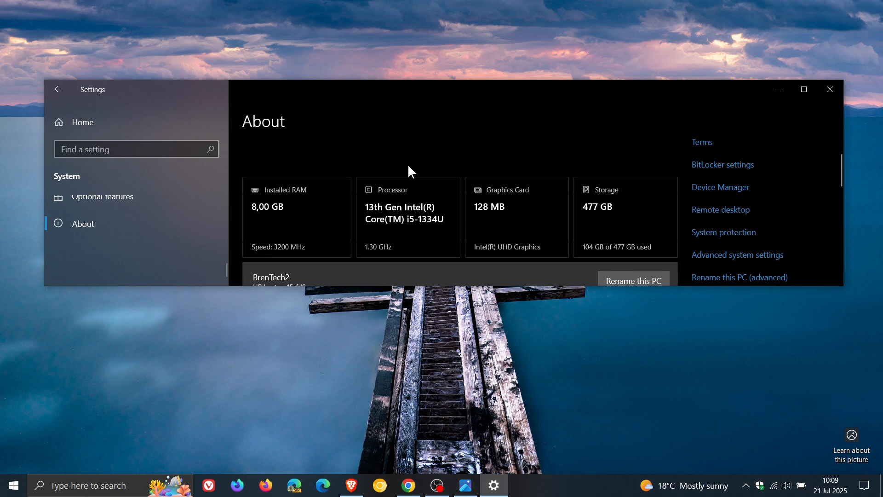
mouse_move(651, 125)
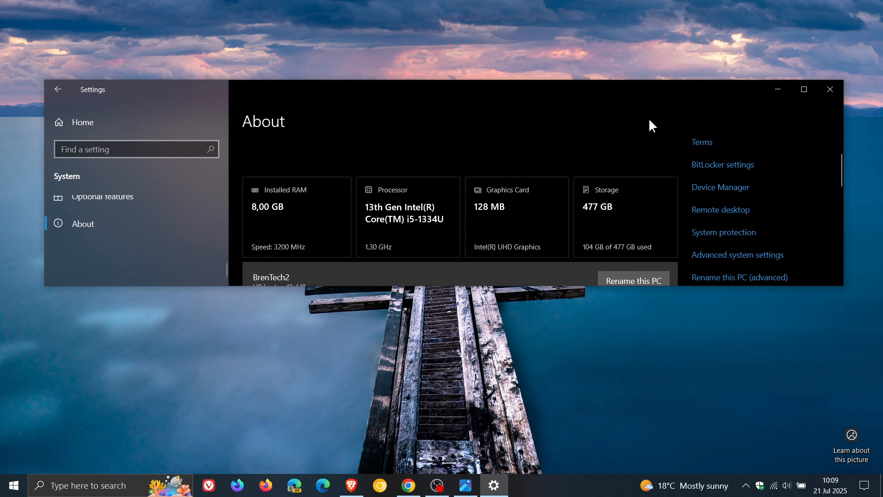
mouse_move(612, 122)
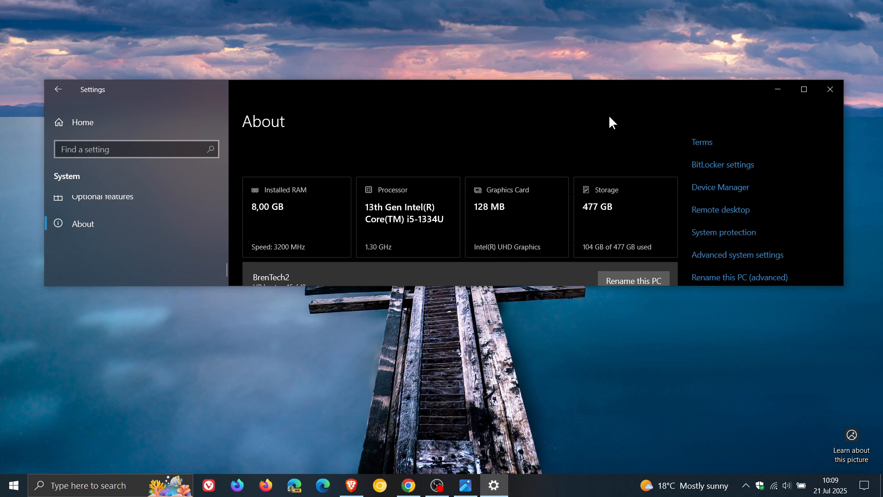
mouse_move(829, 89)
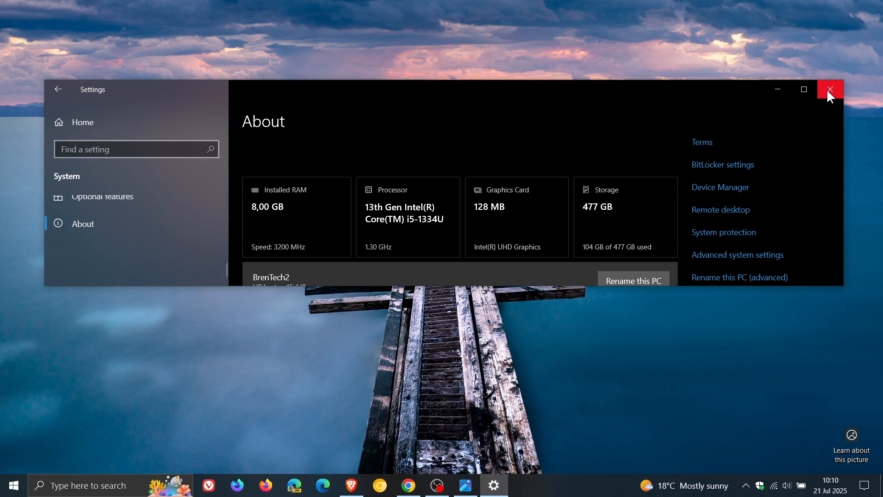
Step: Close Settings after reviewing the device specs, leaving the desktop showing
click(828, 90)
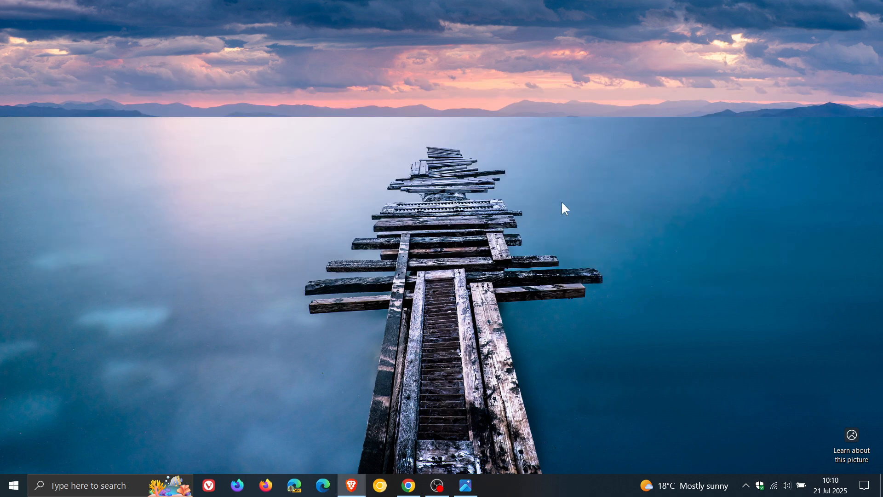